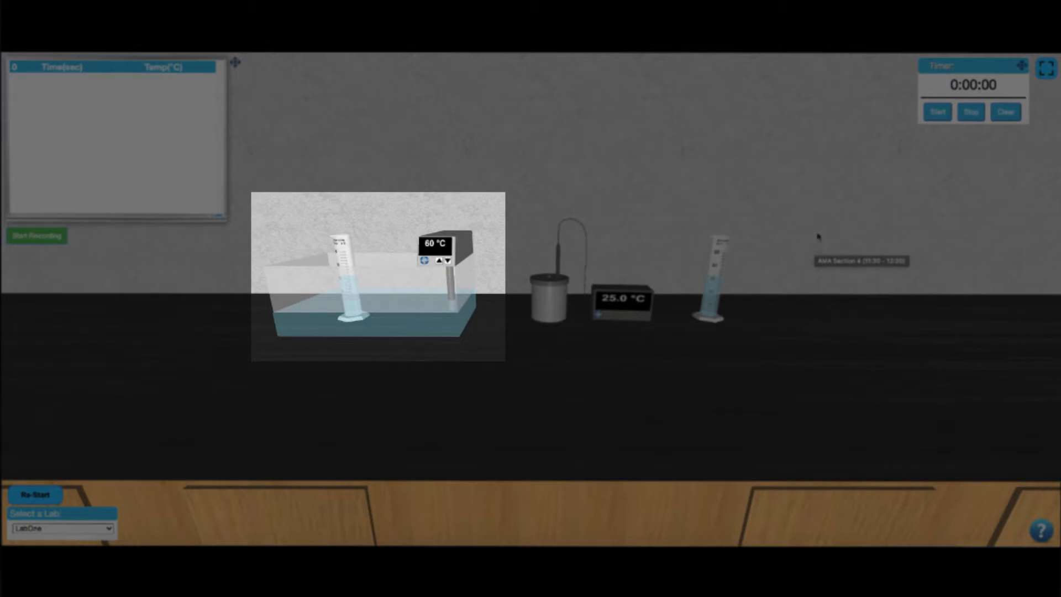
pyautogui.moveTo(924, 218)
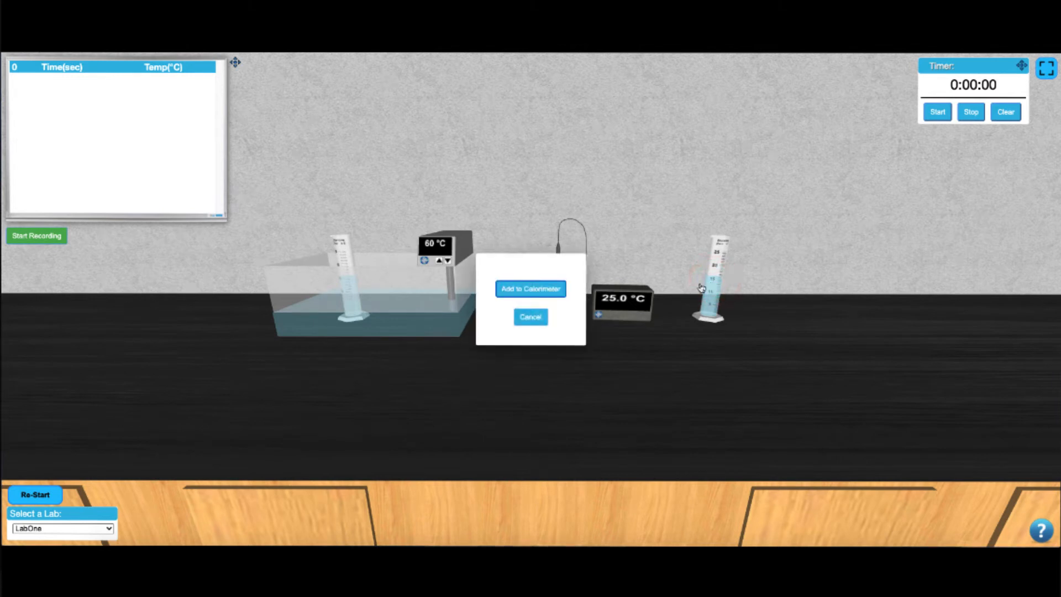
# Add the room-temperature water to the calorimeter and start the data logger at 25.00 °C.
pyautogui.click(530, 288)
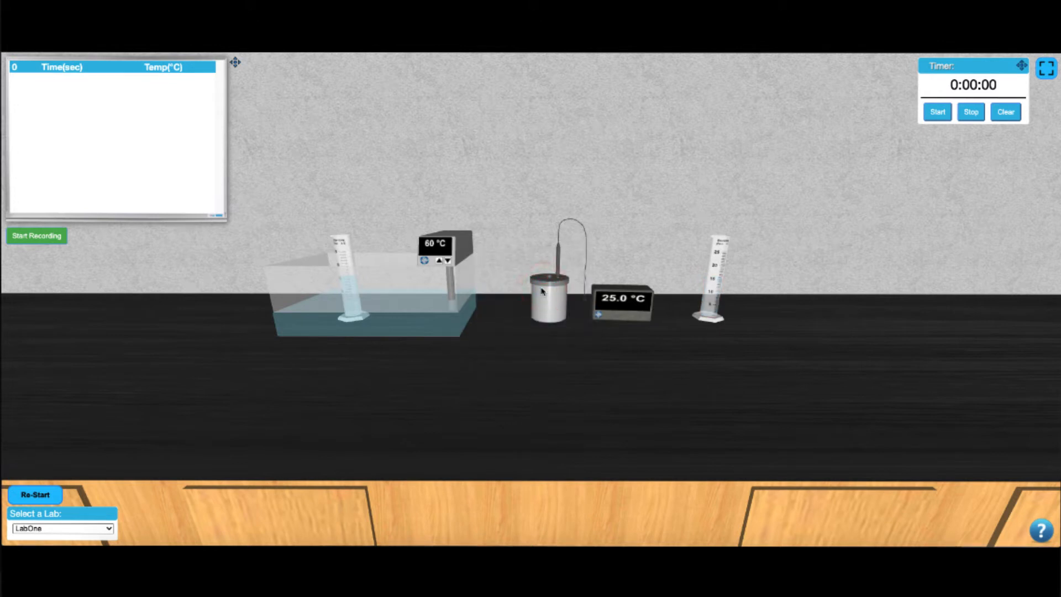
pyautogui.click(36, 236)
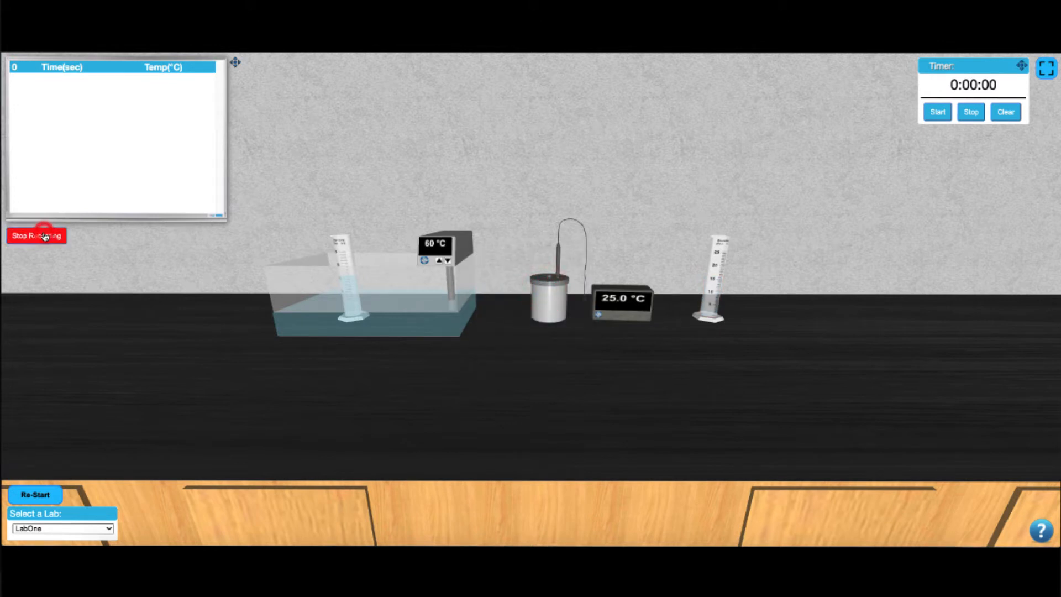
pyautogui.click(36, 236)
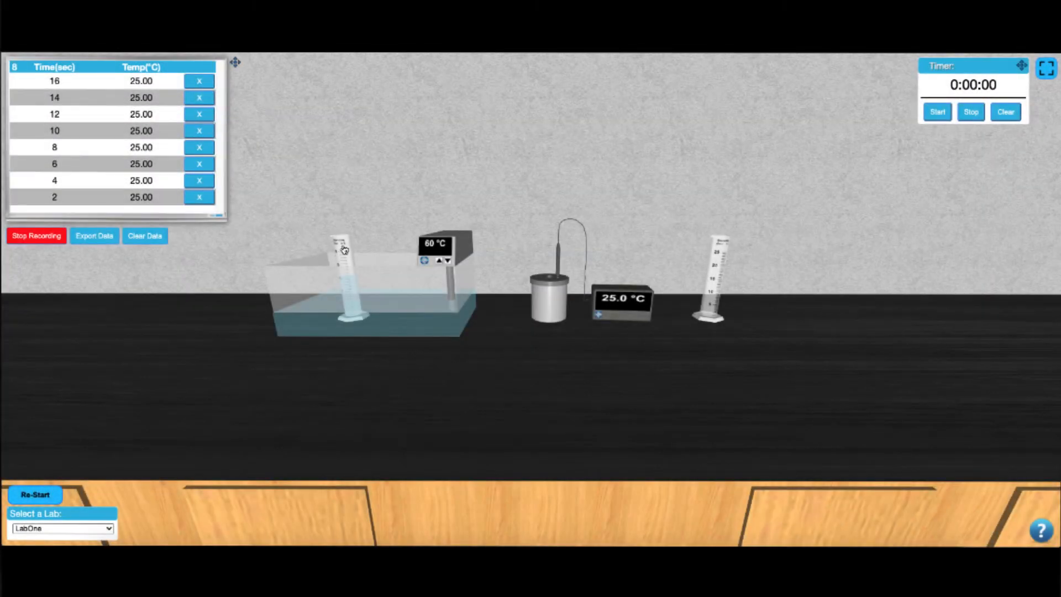
# Pour the hot water cylinder from the 60 °C bath into the calorimeter while logging.
pyautogui.click(342, 245)
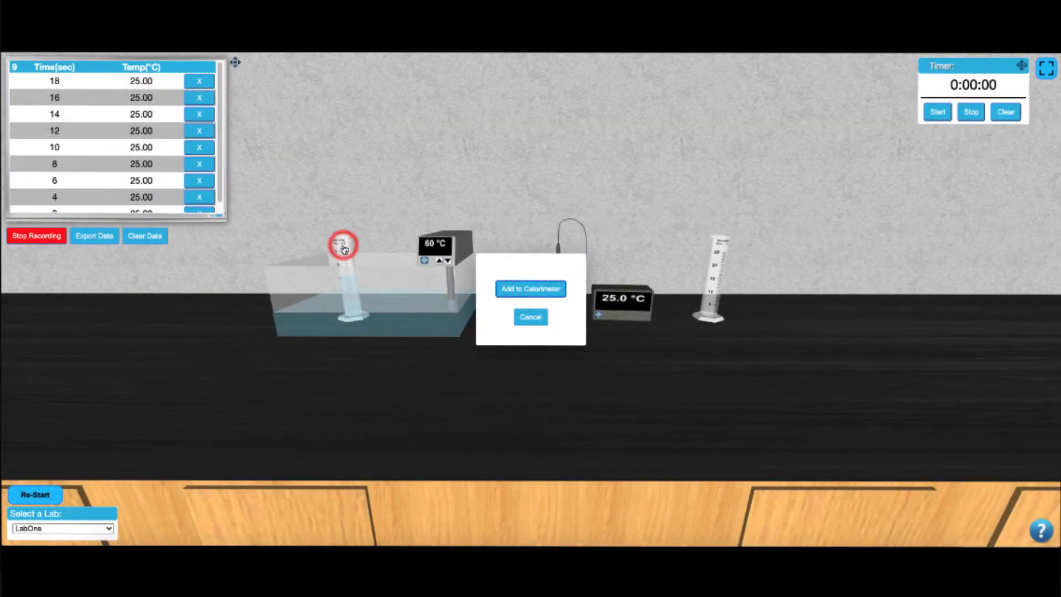
pyautogui.click(531, 288)
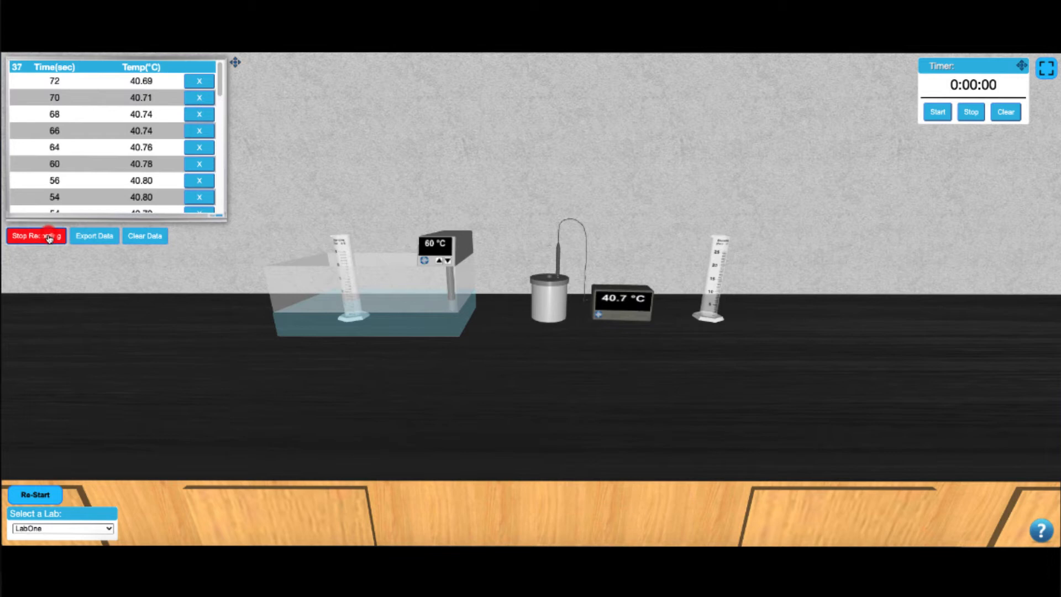
# Stop the logger and export the mixing run's readings as data.csv.
pyautogui.click(36, 235)
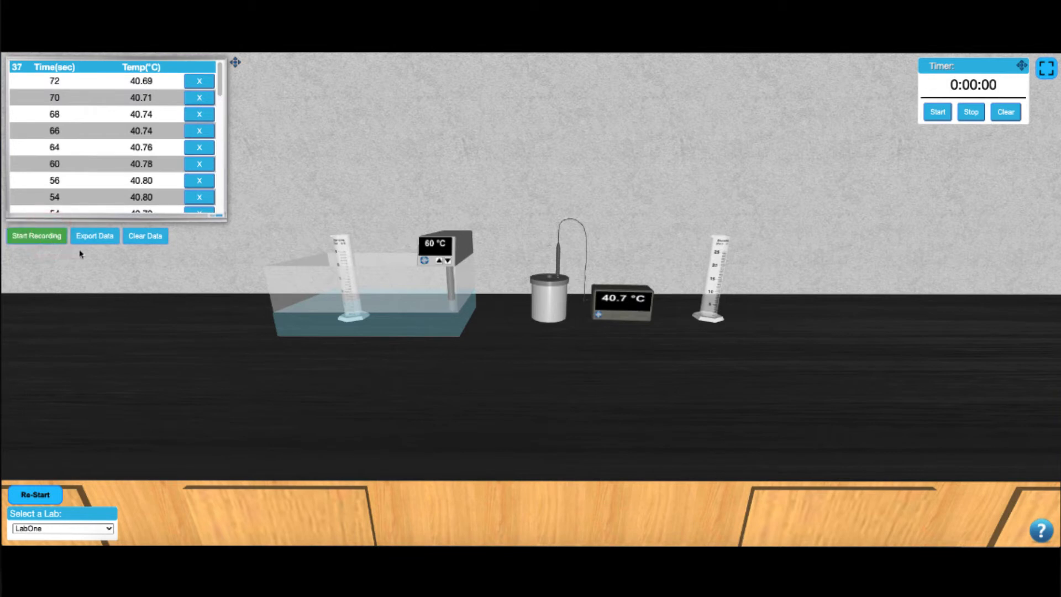
pyautogui.click(94, 236)
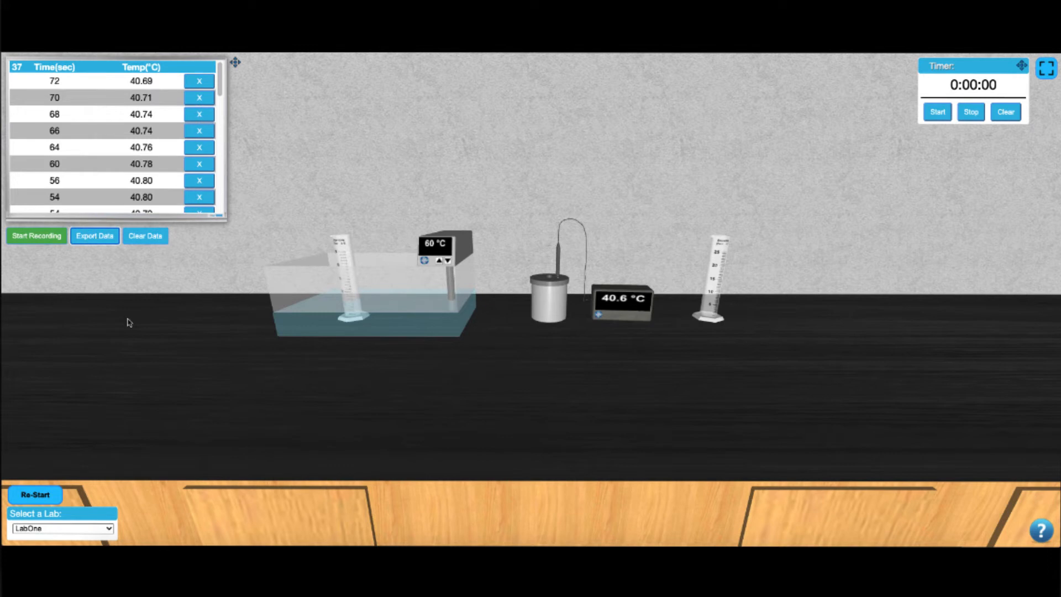
pyautogui.click(94, 235)
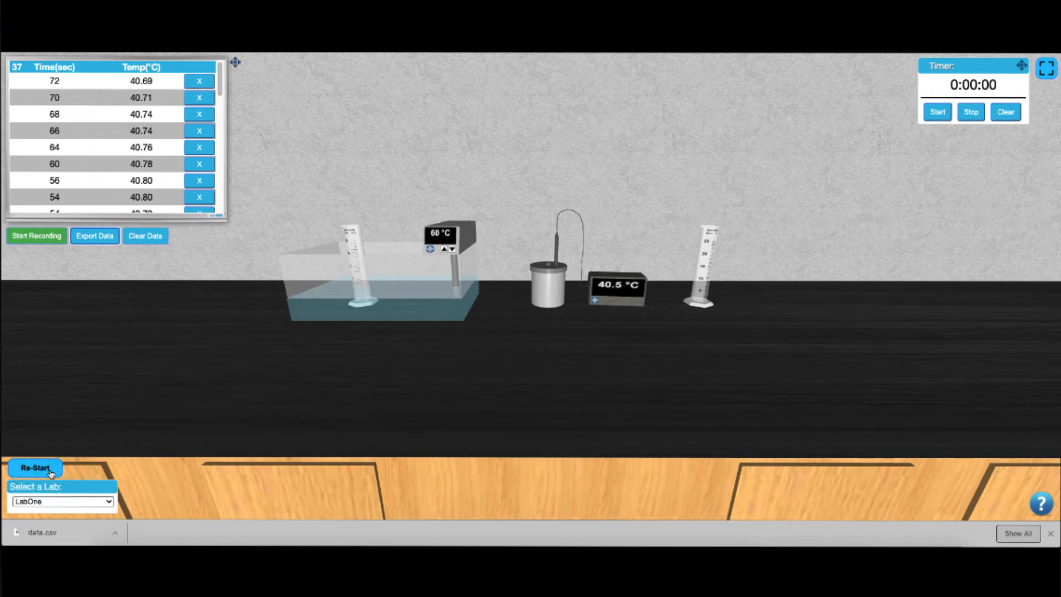
# Re-start the experiment and choose LabTwo from the lab list.
pyautogui.click(35, 468)
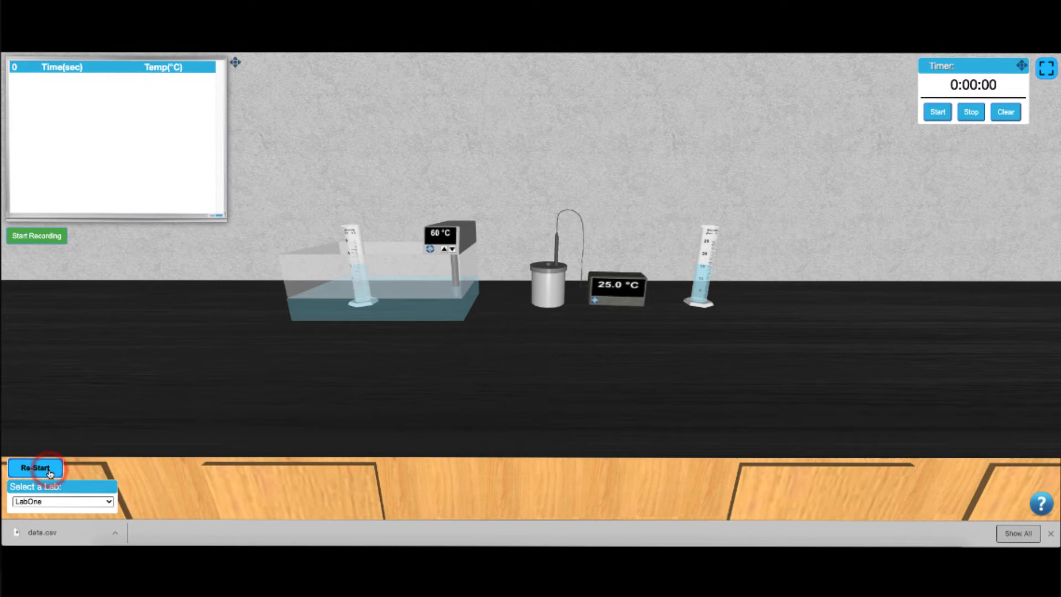
pyautogui.moveTo(78, 502)
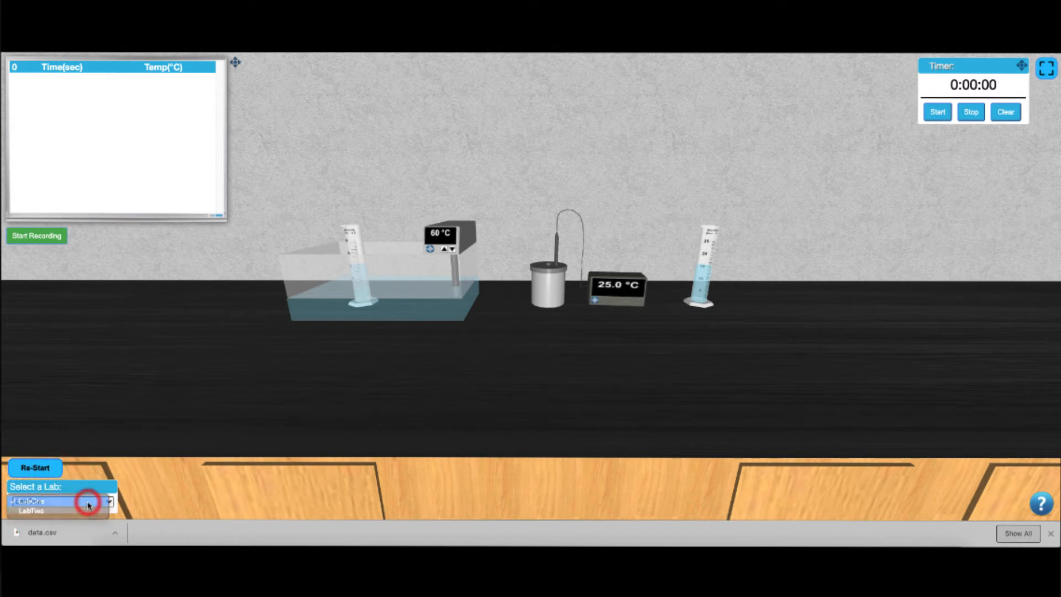
pyautogui.click(54, 504)
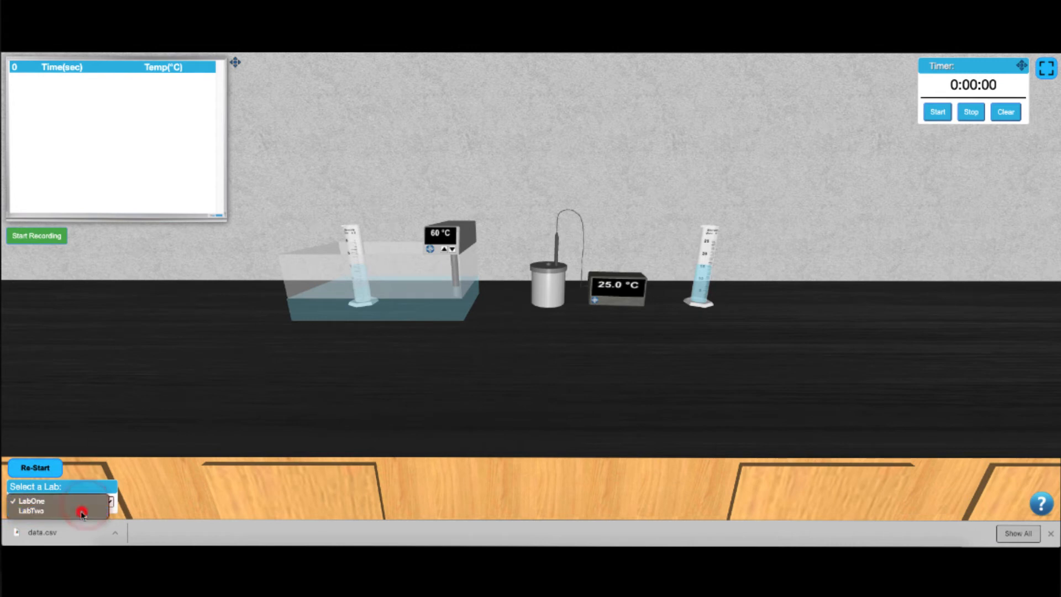
pyautogui.click(32, 511)
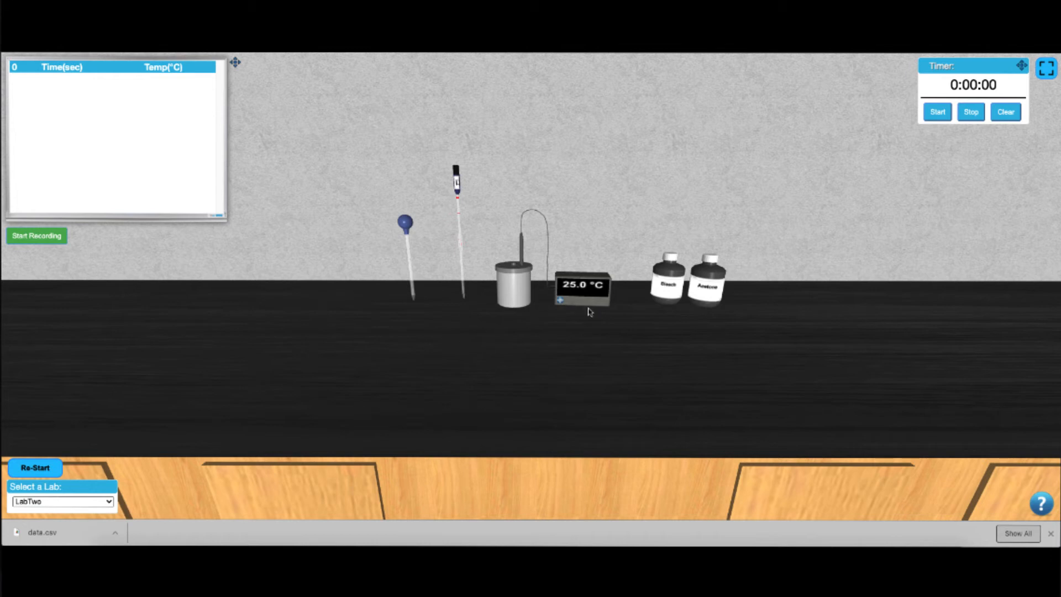
pyautogui.moveTo(666, 290)
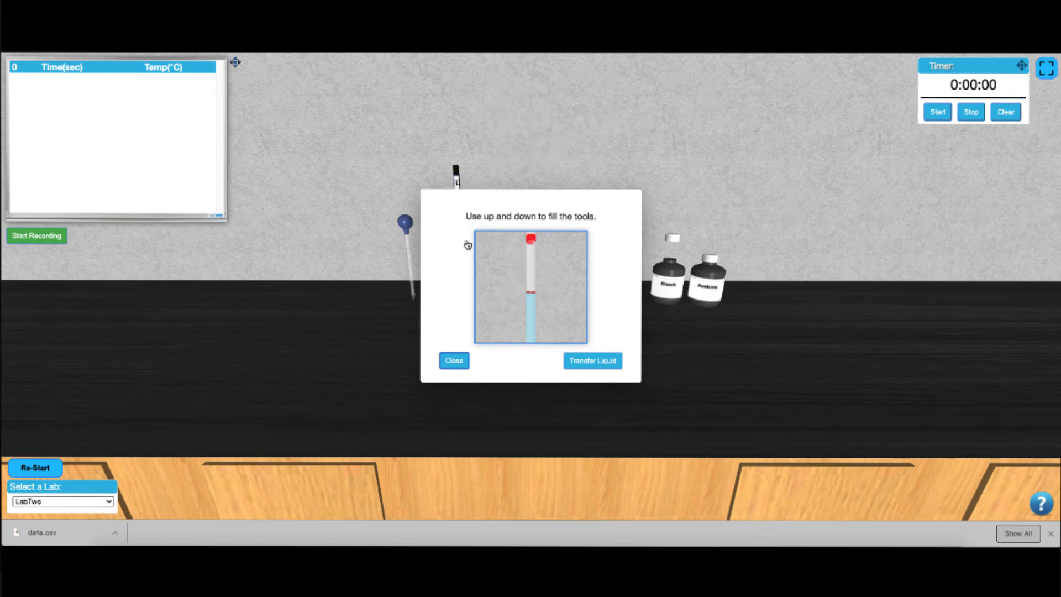
# Transfer the pipetted first reagent into the calorimeter and confirm.
pyautogui.click(592, 361)
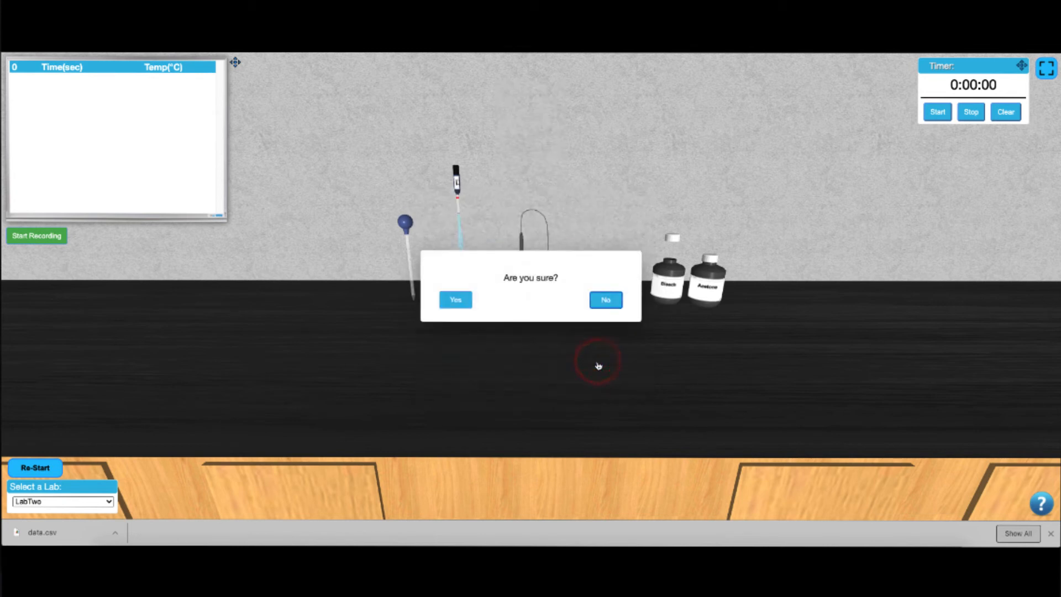
pyautogui.click(454, 300)
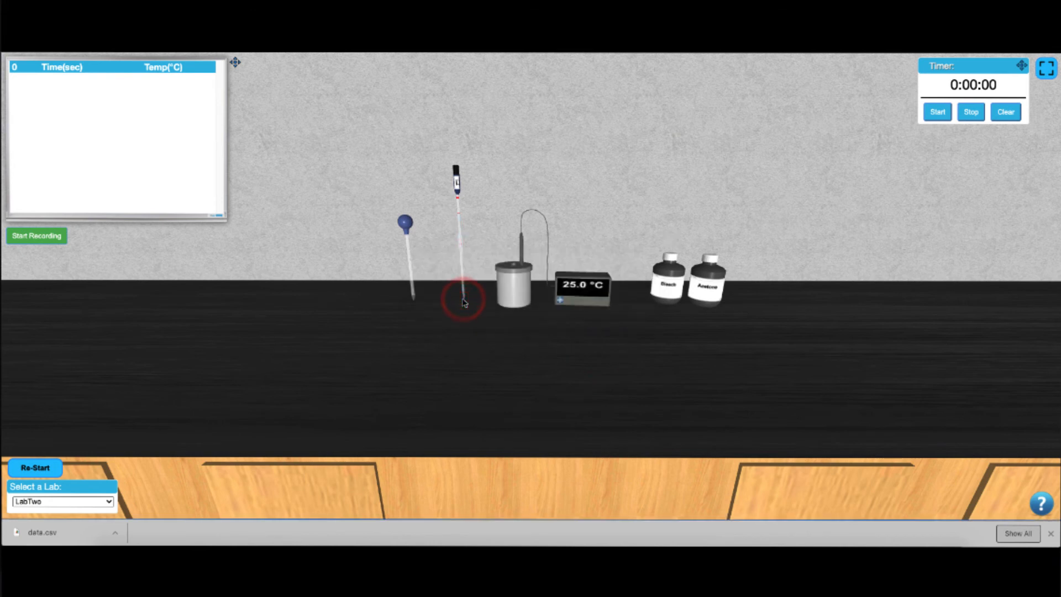
pyautogui.moveTo(217, 304)
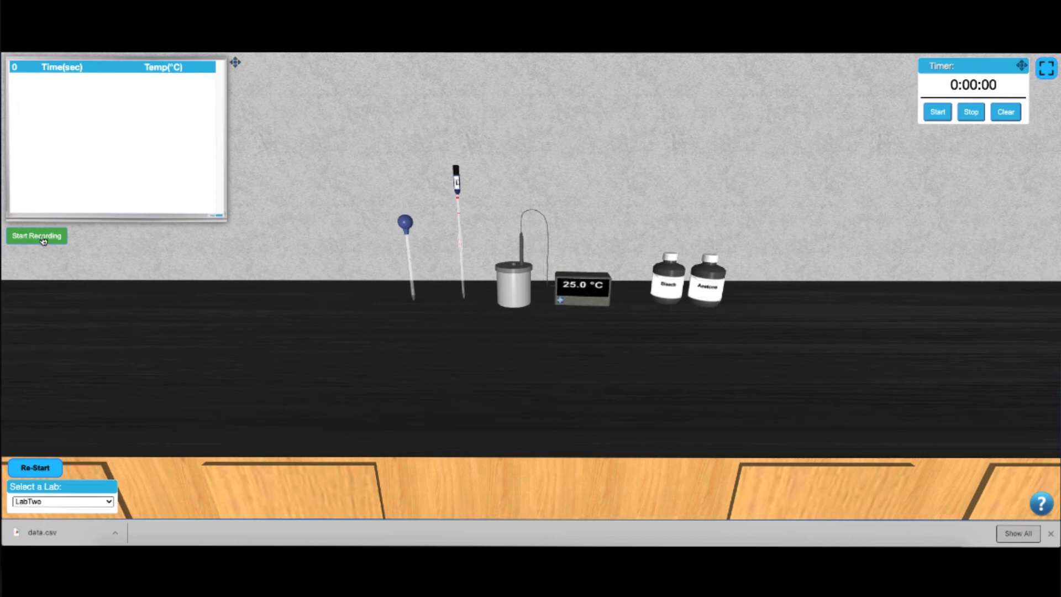
# Start logging, fill the dropper with the second reagent and transfer it into the calorimeter.
pyautogui.click(36, 235)
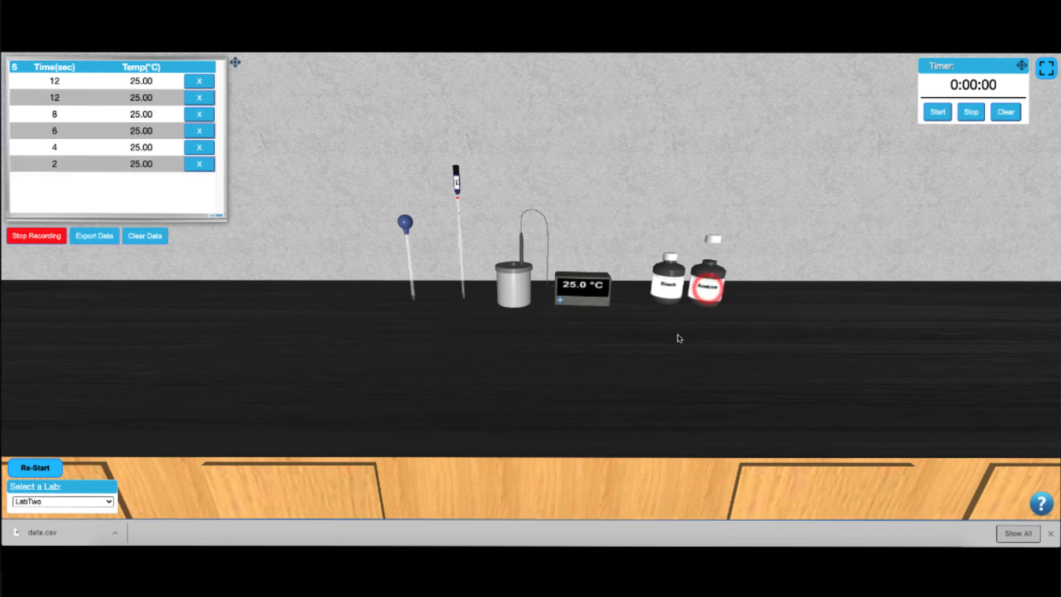
pyautogui.click(402, 222)
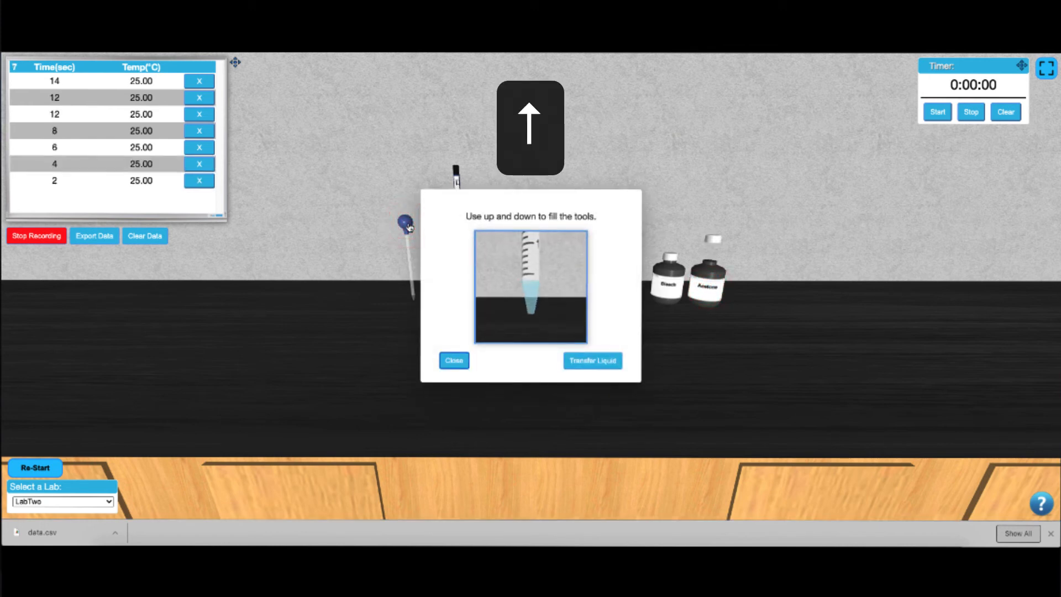
pyautogui.click(529, 127)
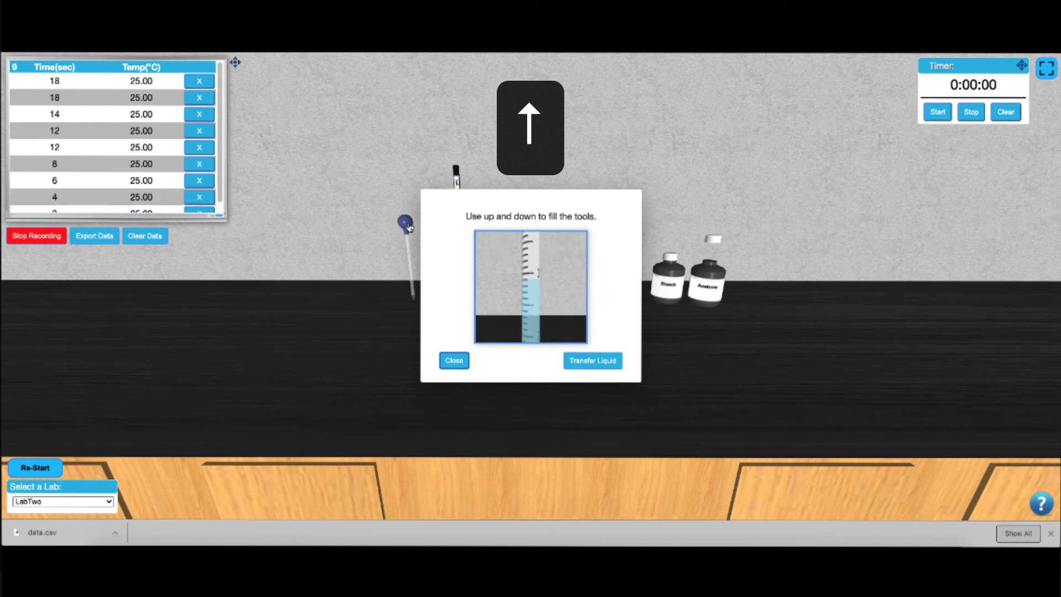
pyautogui.click(529, 129)
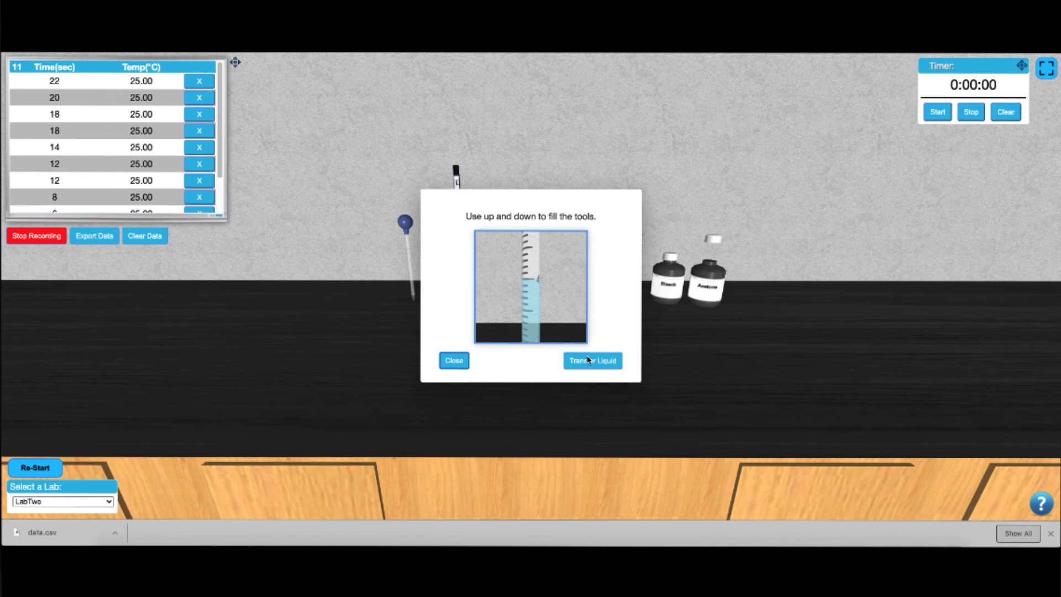
pyautogui.click(591, 360)
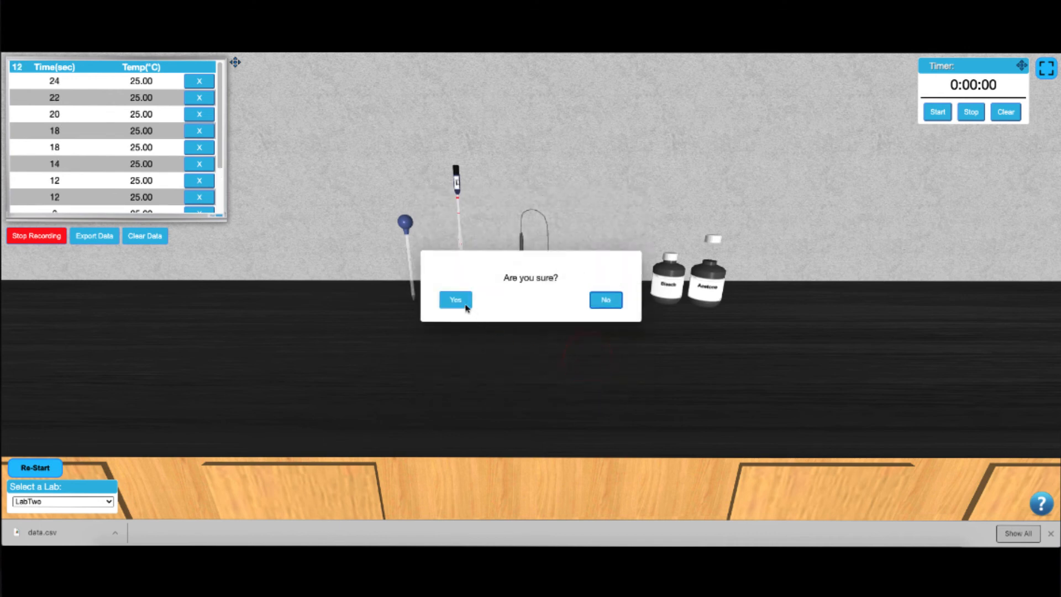
pyautogui.click(454, 299)
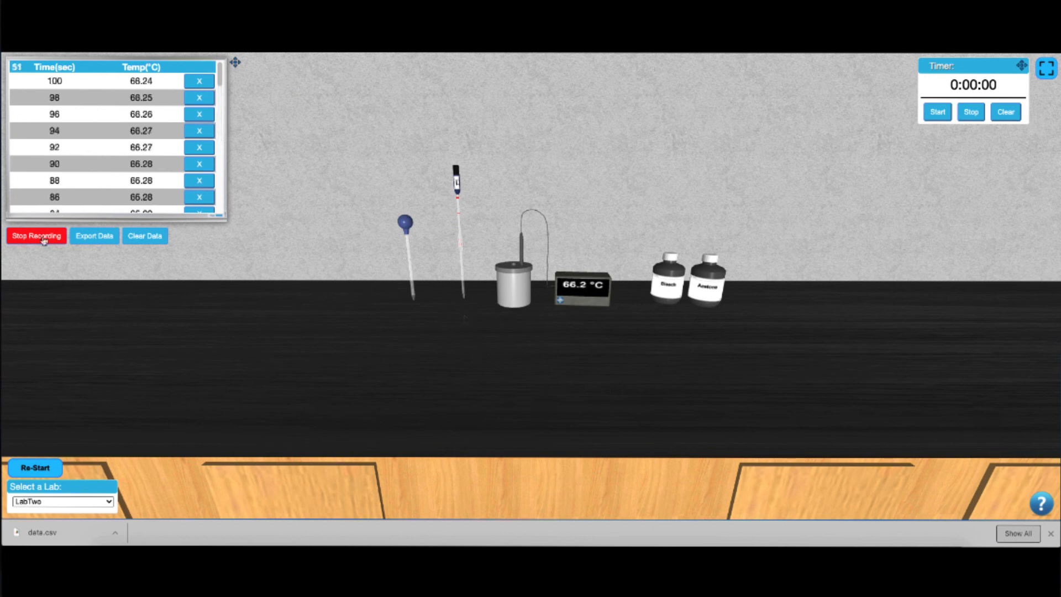
# Stop the logger and export the second run's readings as data (1).csv.
pyautogui.click(37, 236)
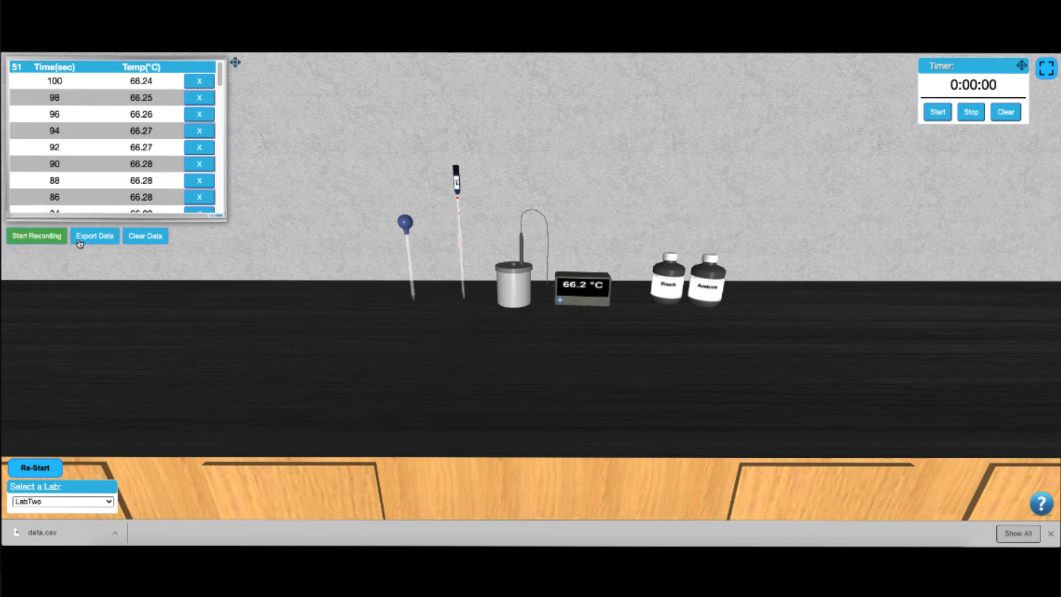
pyautogui.click(94, 235)
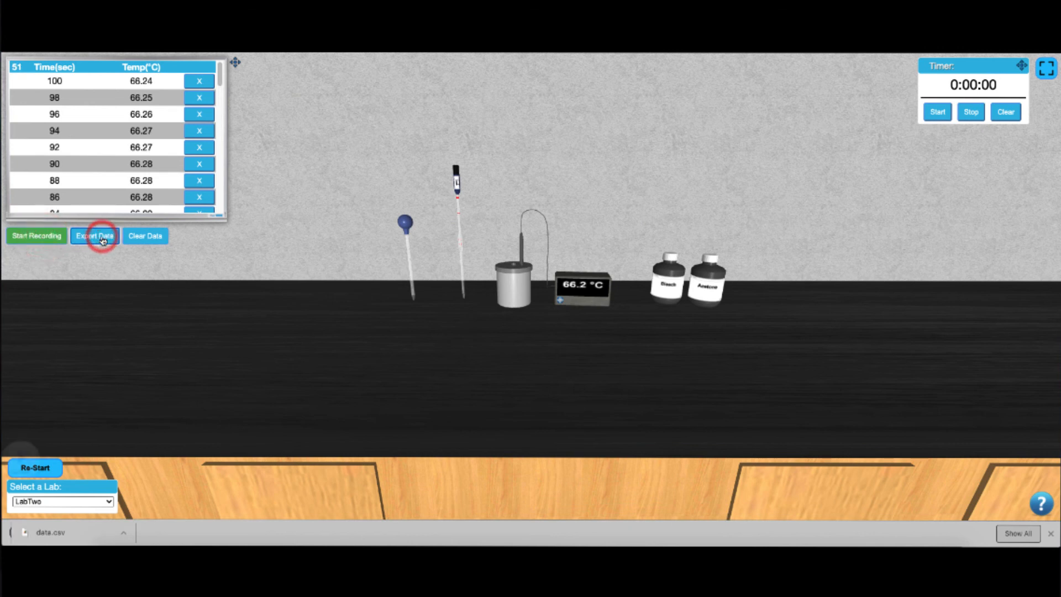
pyautogui.click(94, 235)
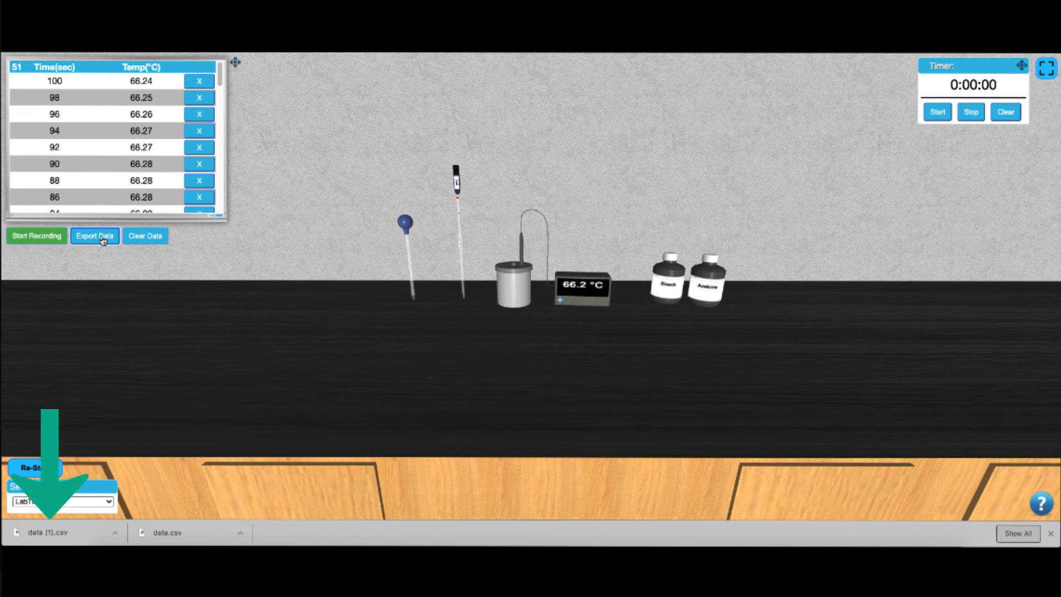